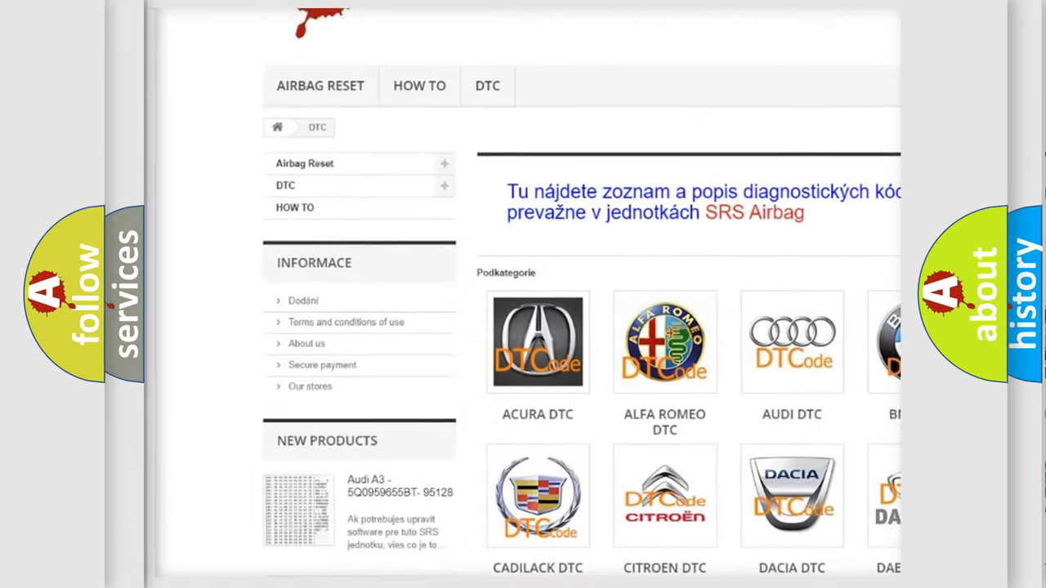
scroll(down, 3)
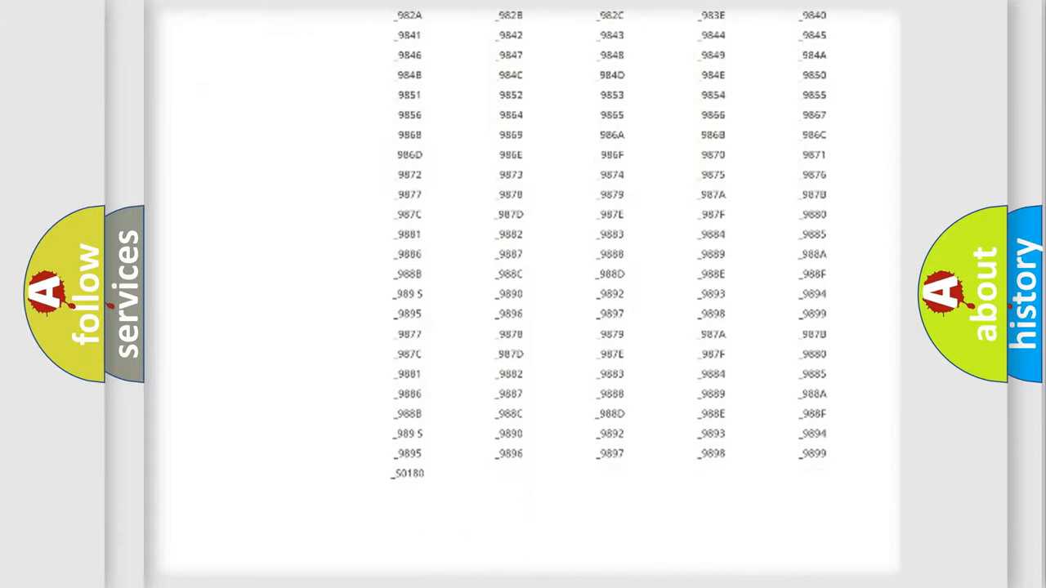
scroll(up, 3)
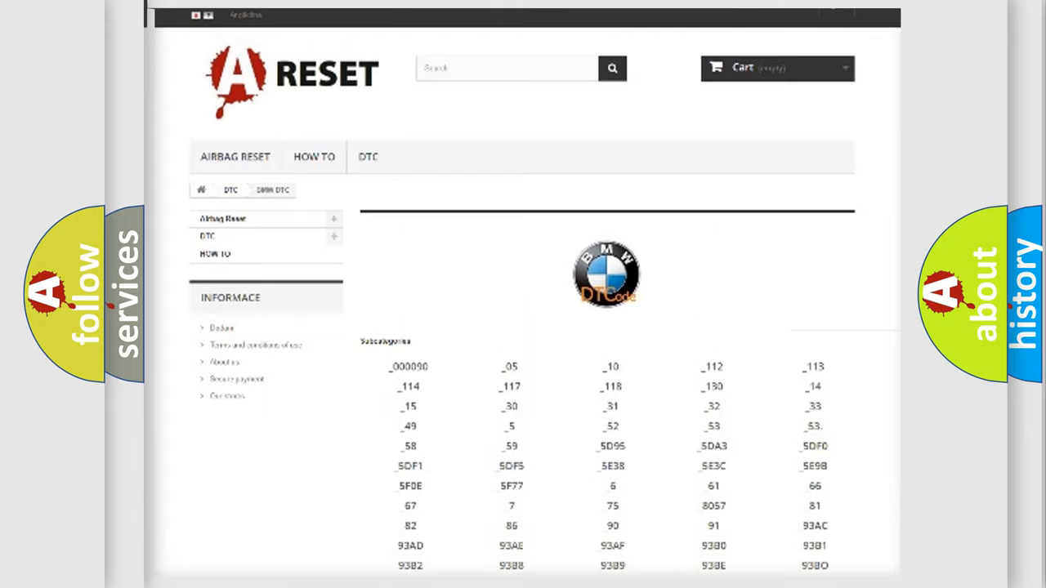